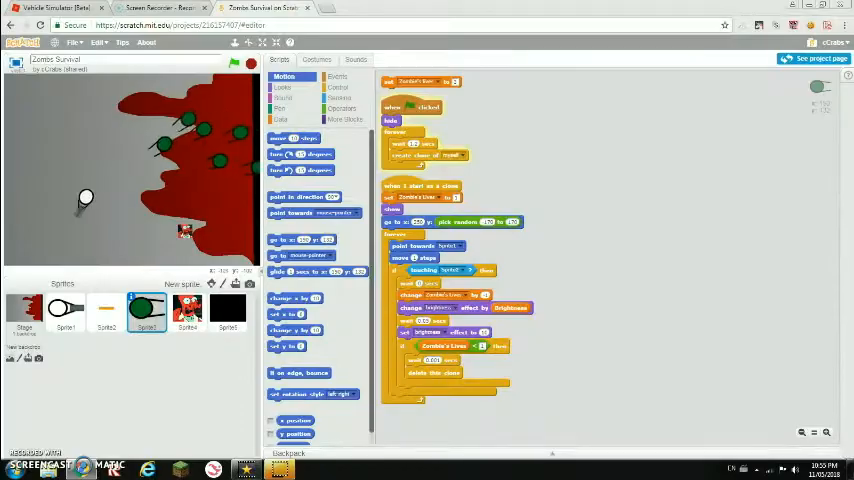
View the black Sprite5's scripts, then switch to the Factory project's Electron sprite
{"action": "left_click", "coordinate": [227, 310]}
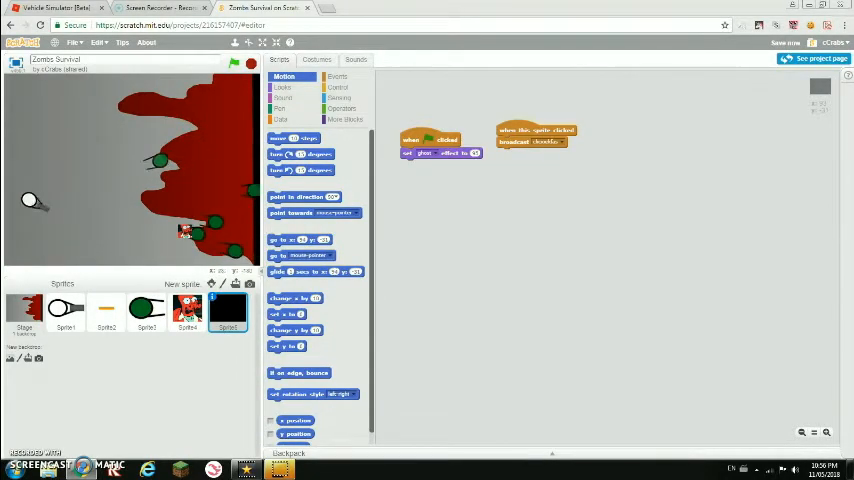
{"action": "left_click", "coordinate": [250, 11]}
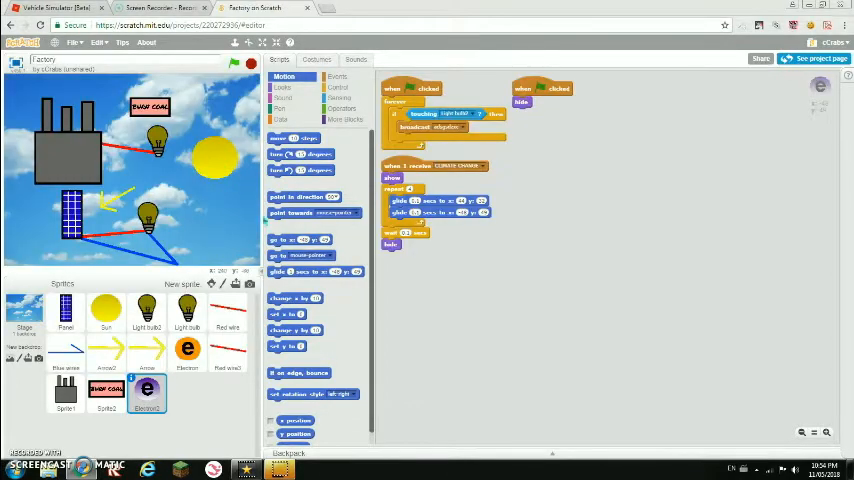